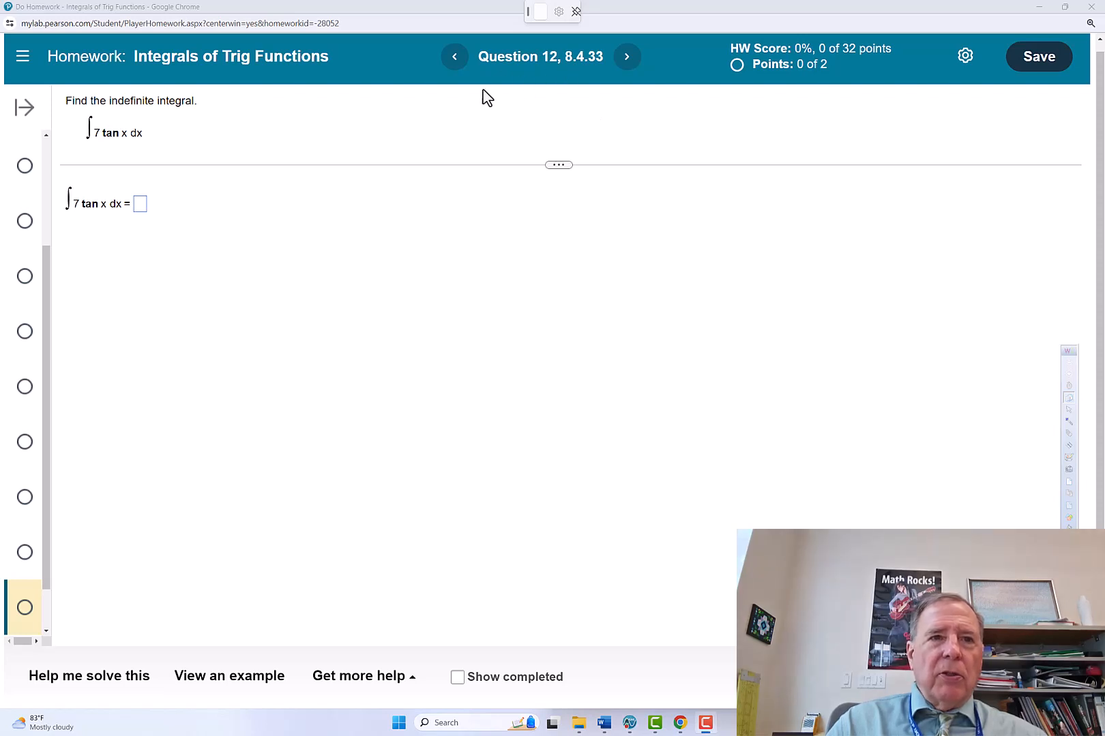
mouse_move(322, 85)
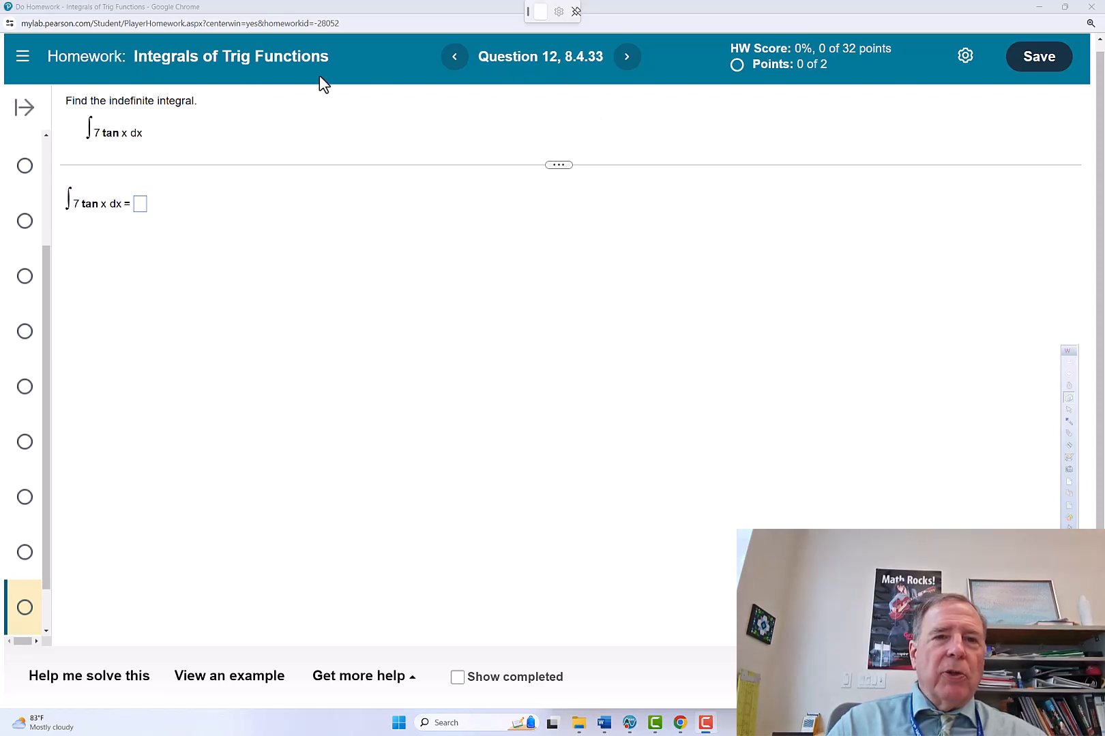
mouse_move(82, 96)
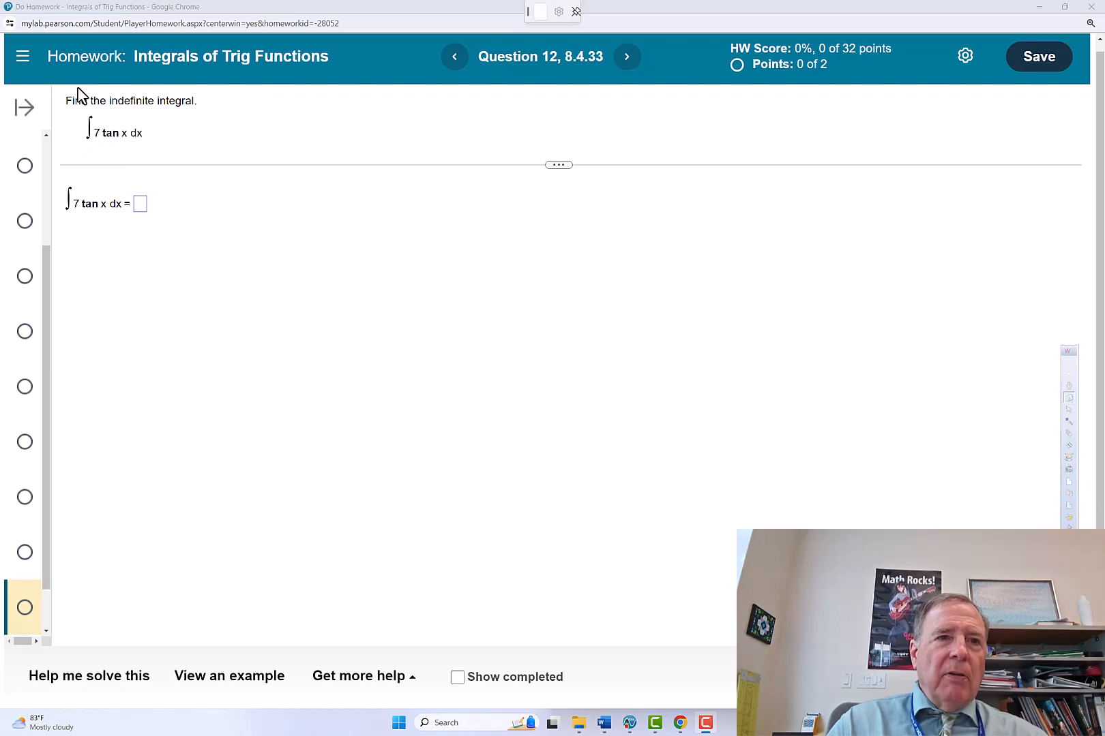
mouse_move(100, 150)
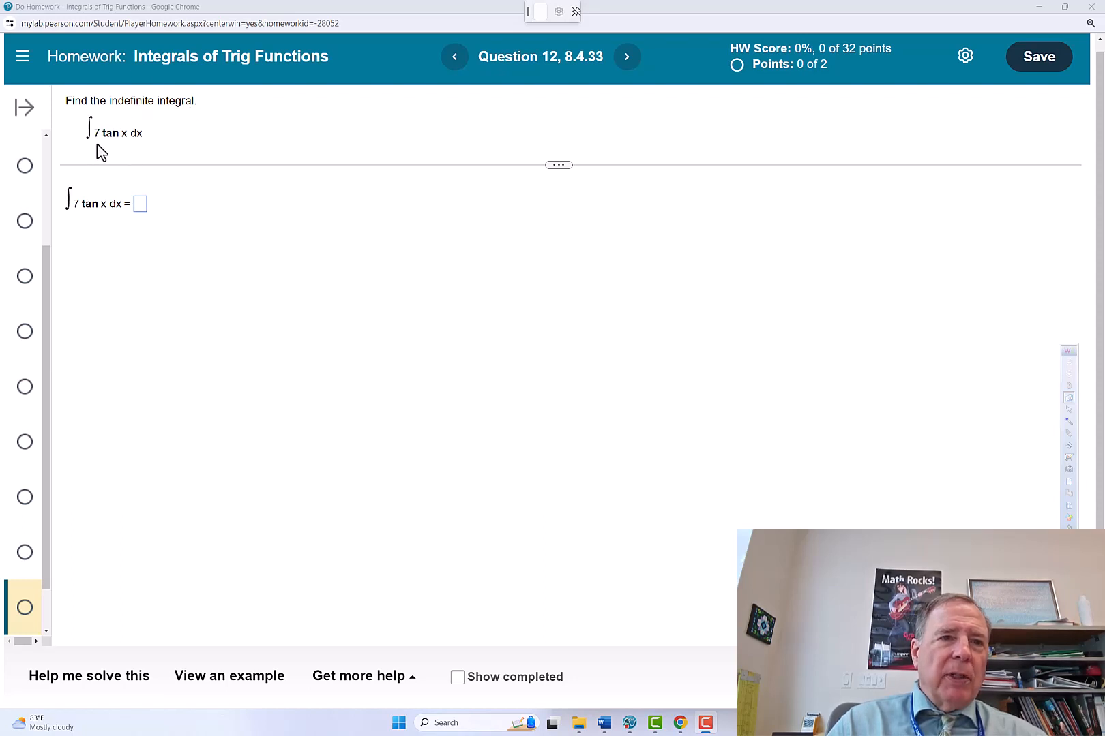
mouse_move(936, 187)
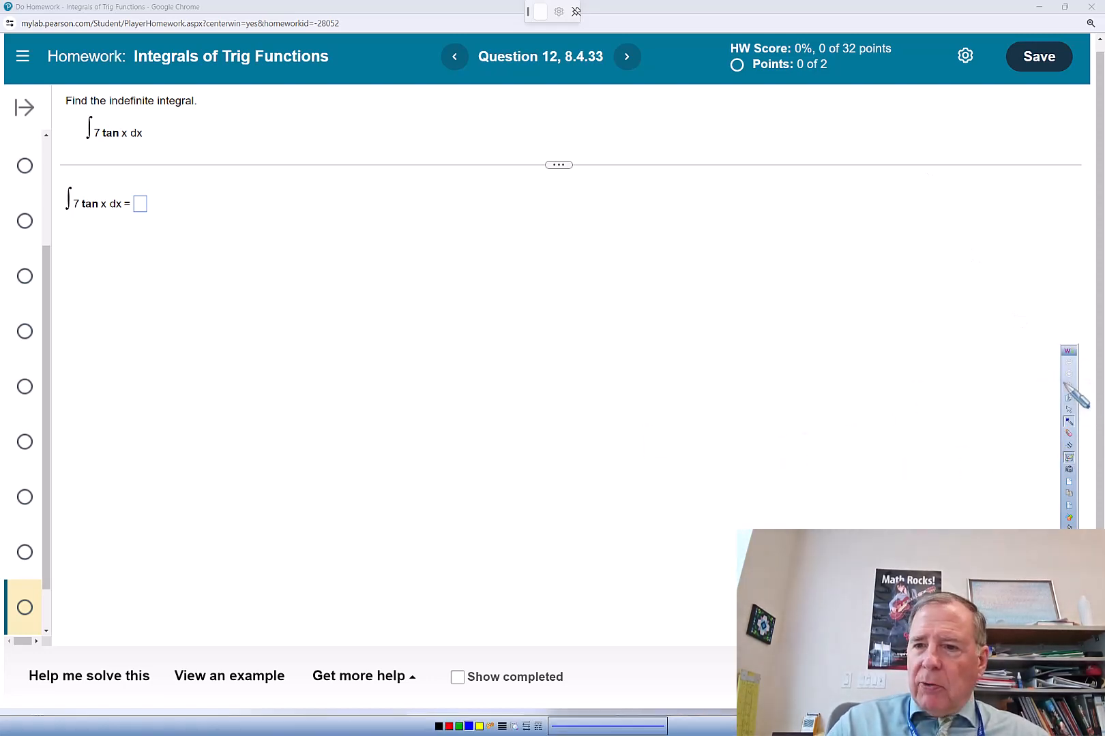
With the WorkSpace pen, handwrite ∫tan u du = −ln|cos u| + C and begin 7∫ beneath the integral
click(602, 723)
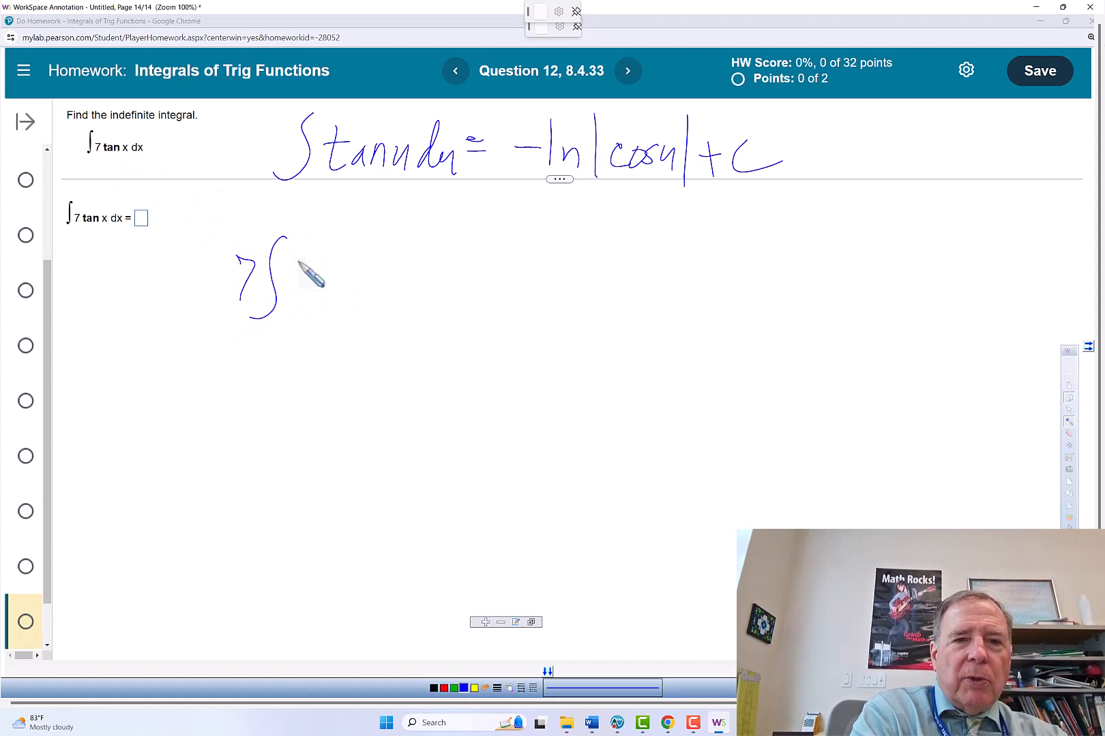
mouse_move(315, 272)
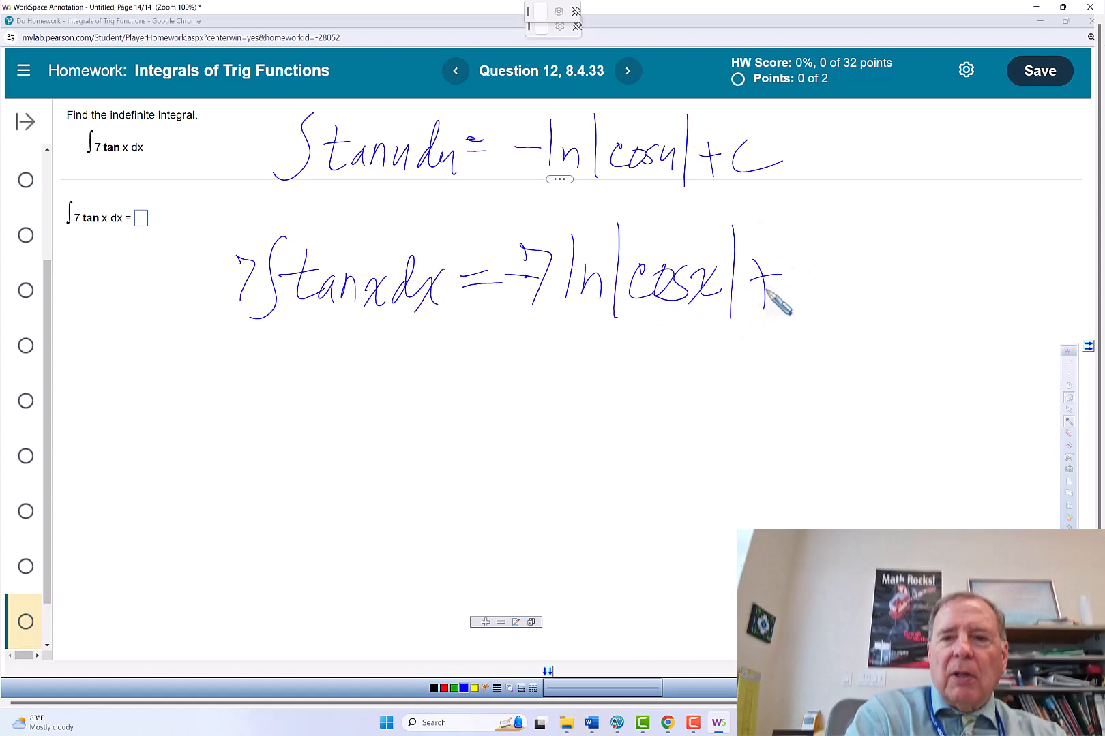
Submit −7 ln|cos x| + C for question 12 and dismiss the 'Well done!' popup
click(591, 723)
text(-)
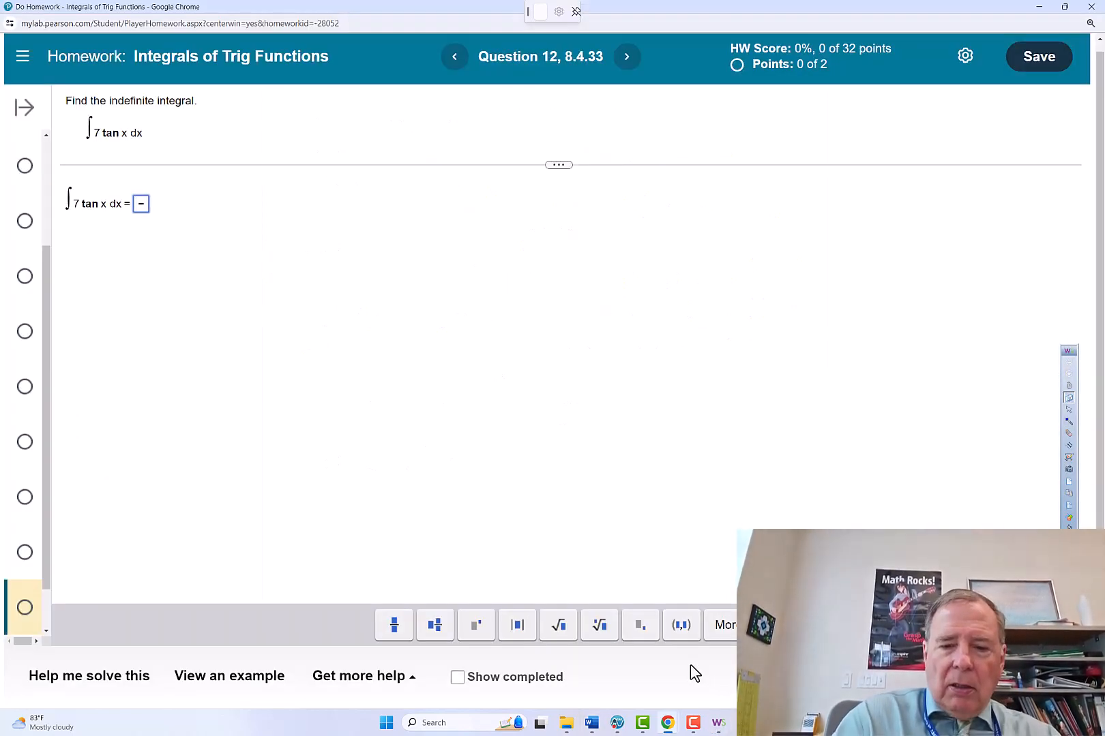
text(7 ln)
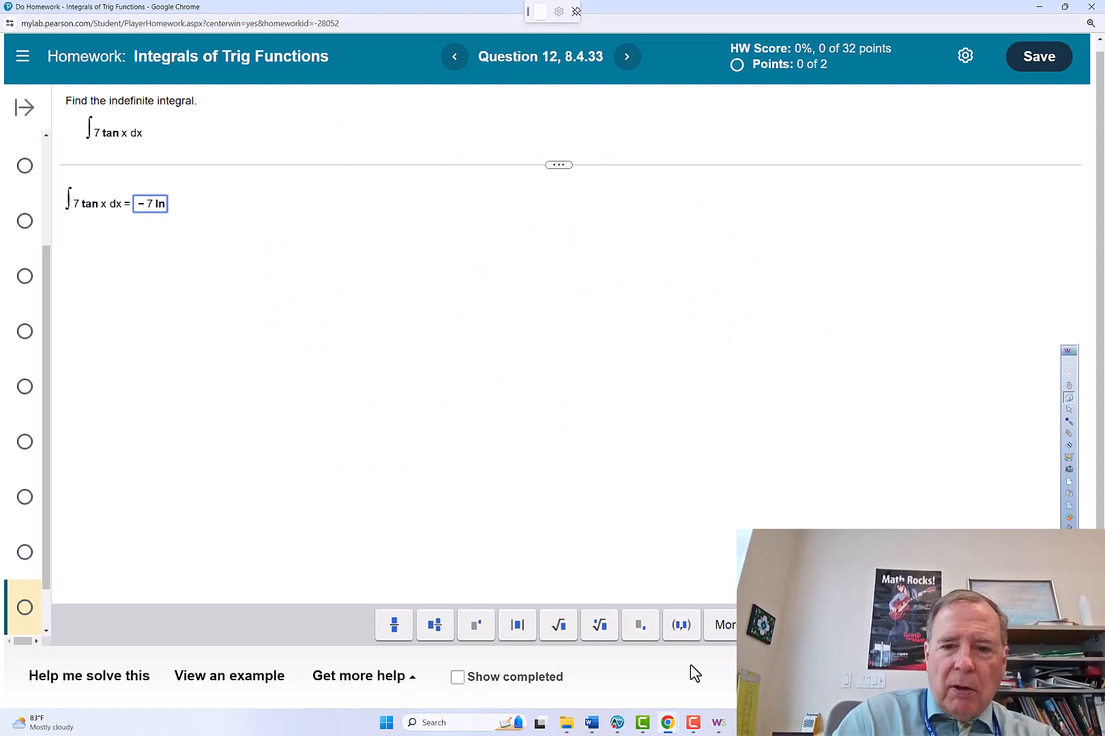
text(cos|)
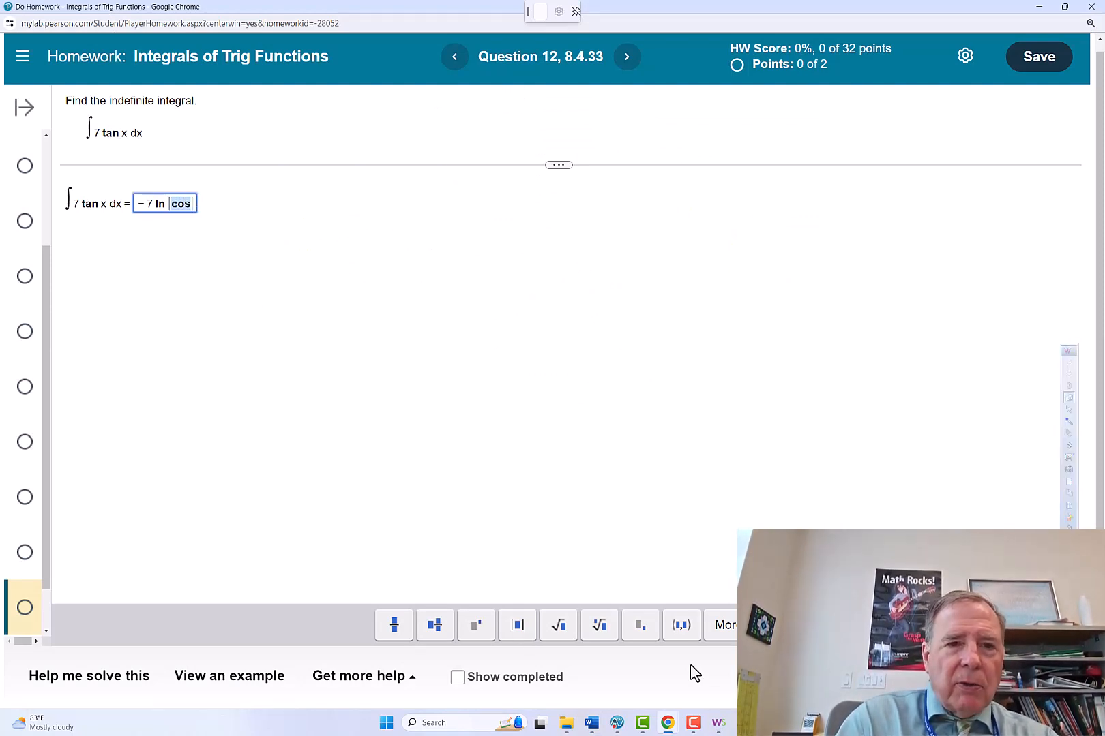
text(x)
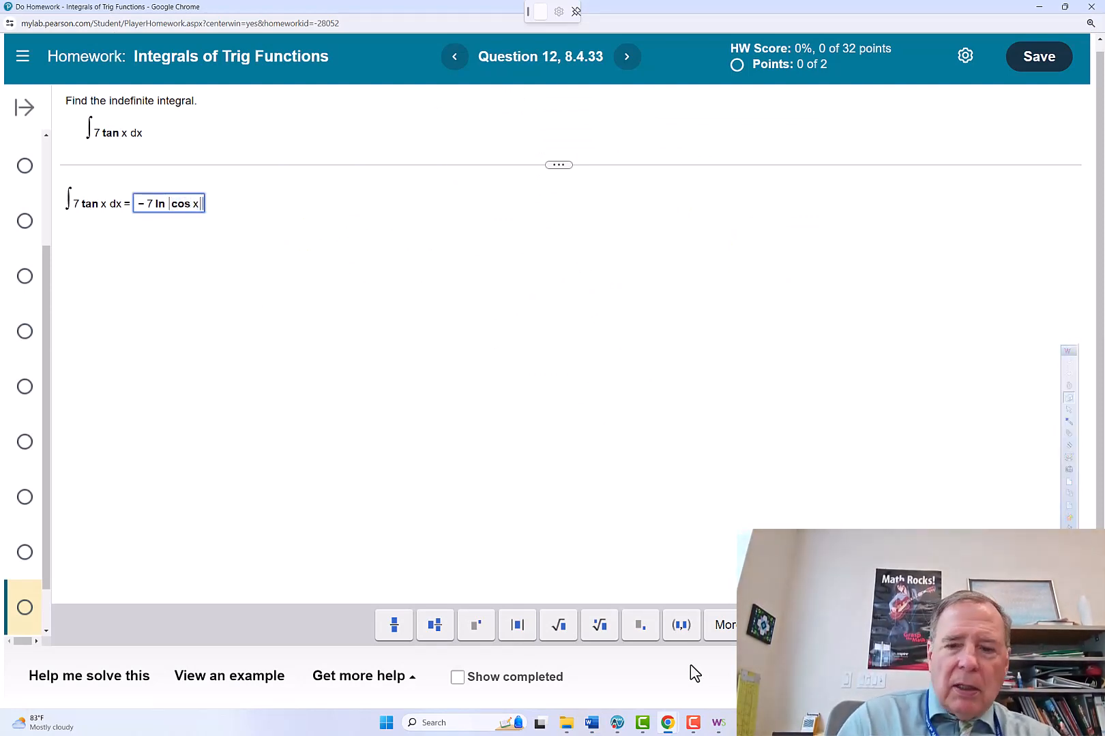
text(+)
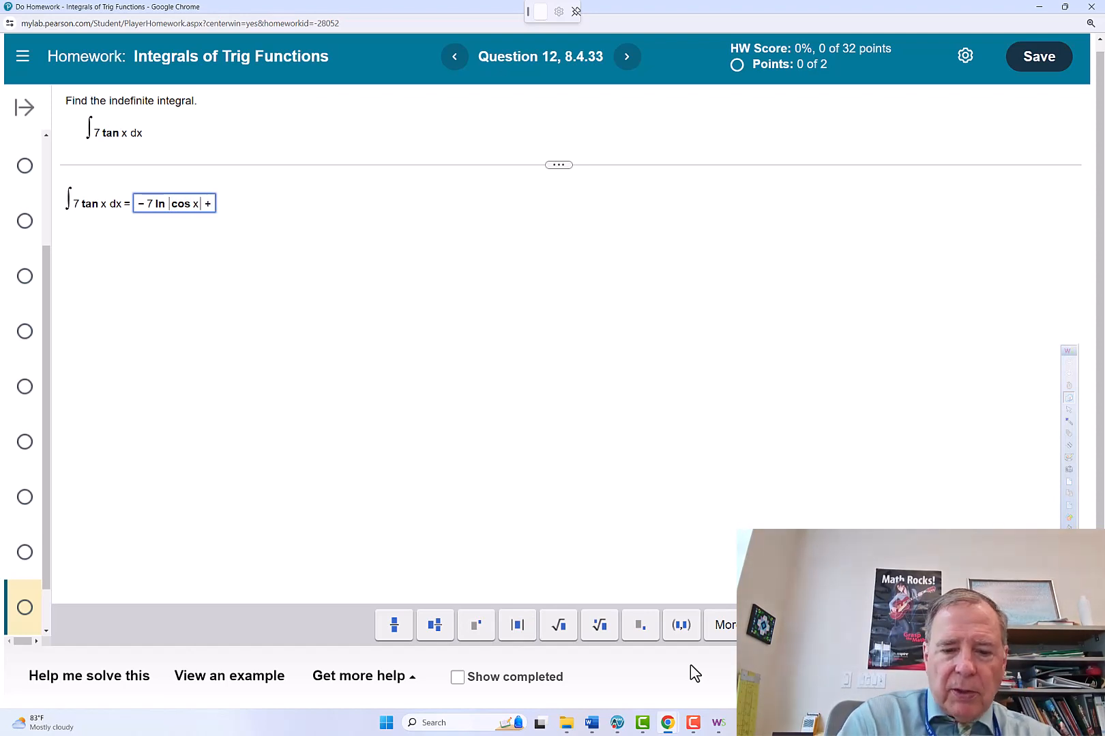
click(1037, 56)
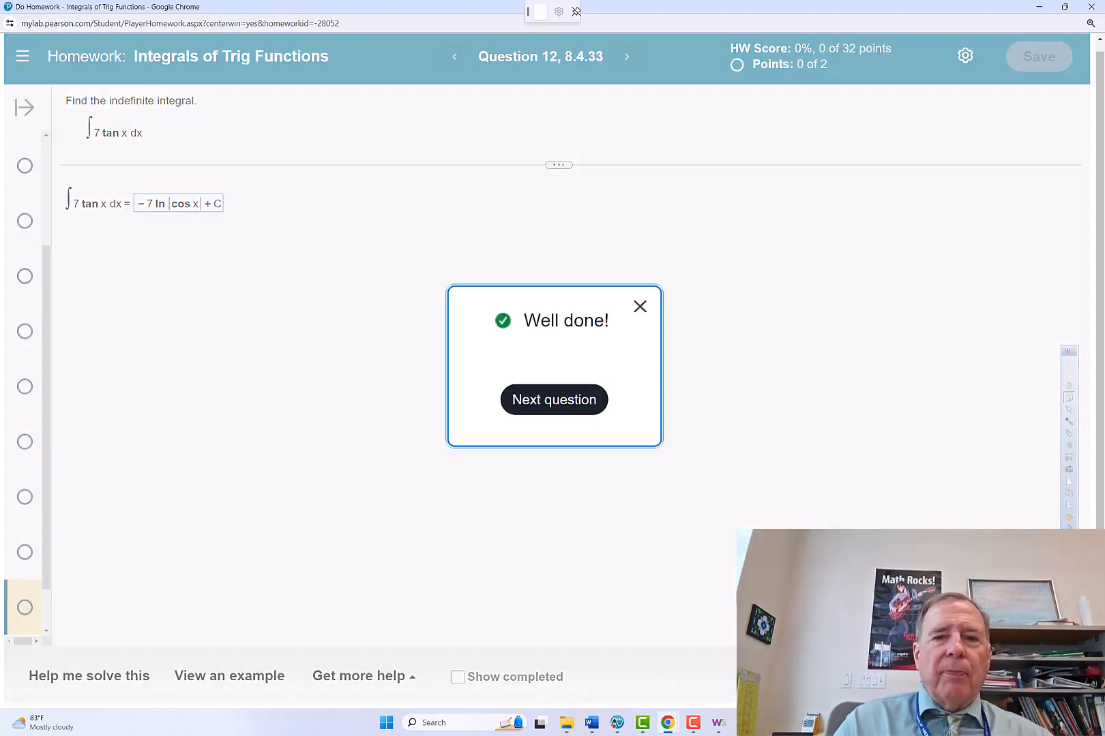
click(639, 307)
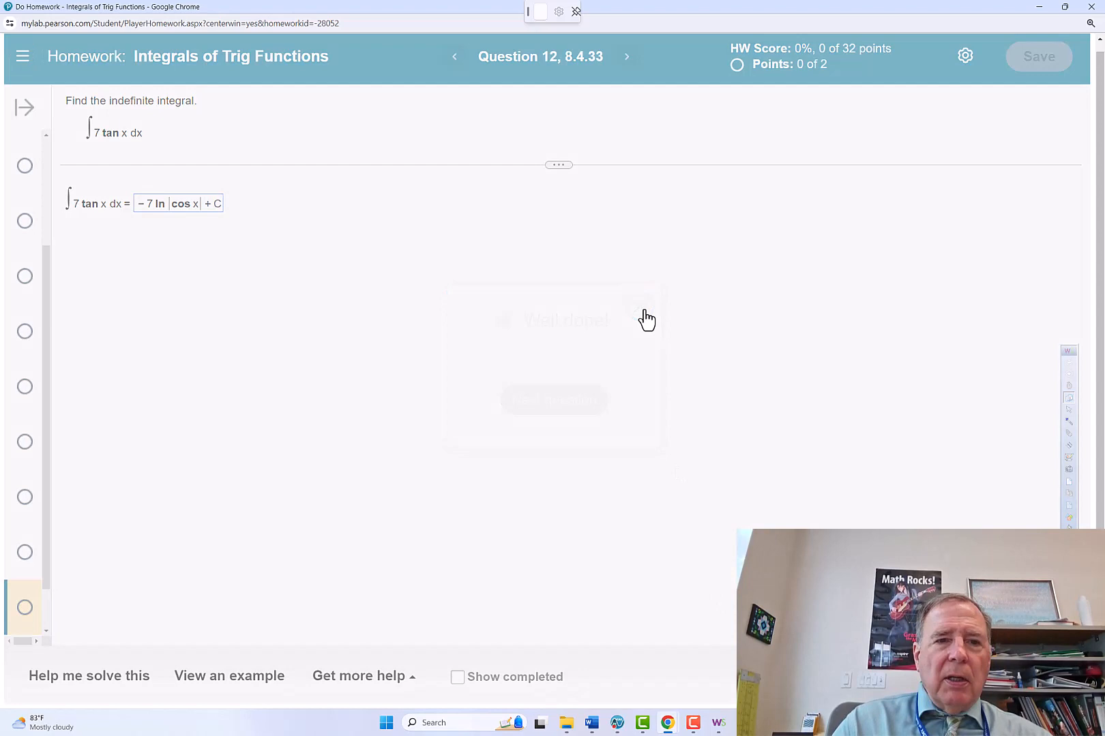
Evaluate ∫7·tan(x)dx with the TI-Nspire integral template, getting −7·ln(|cos(x)|)
click(615, 723)
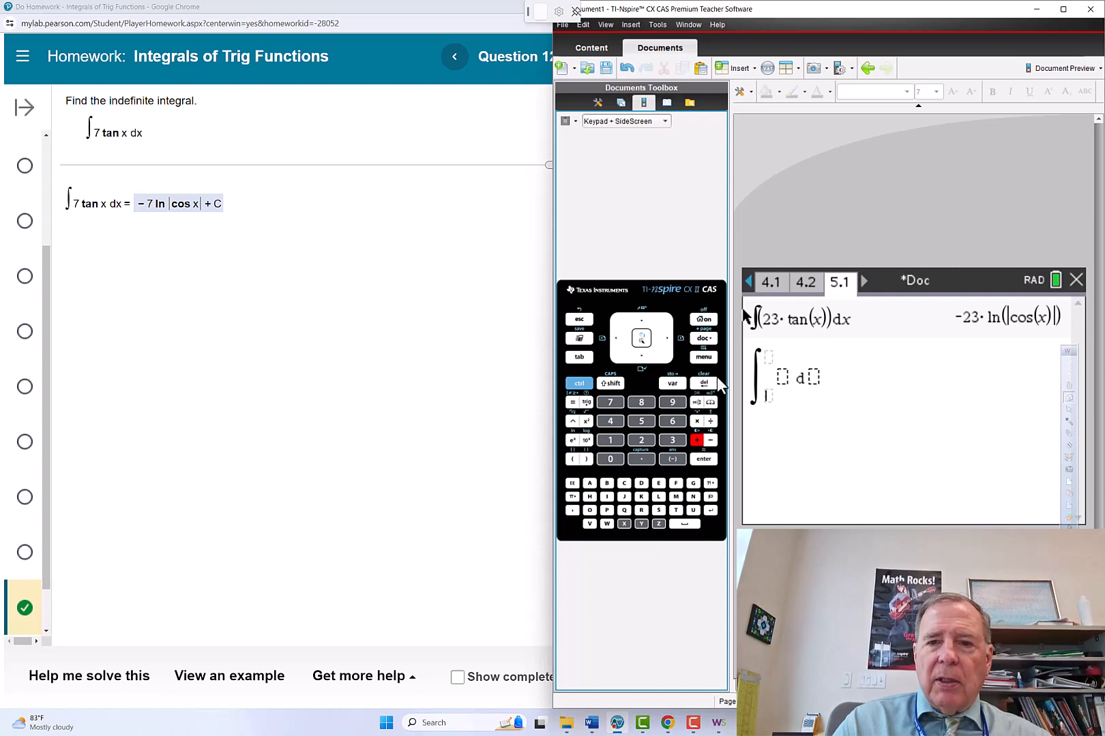
click(610, 402)
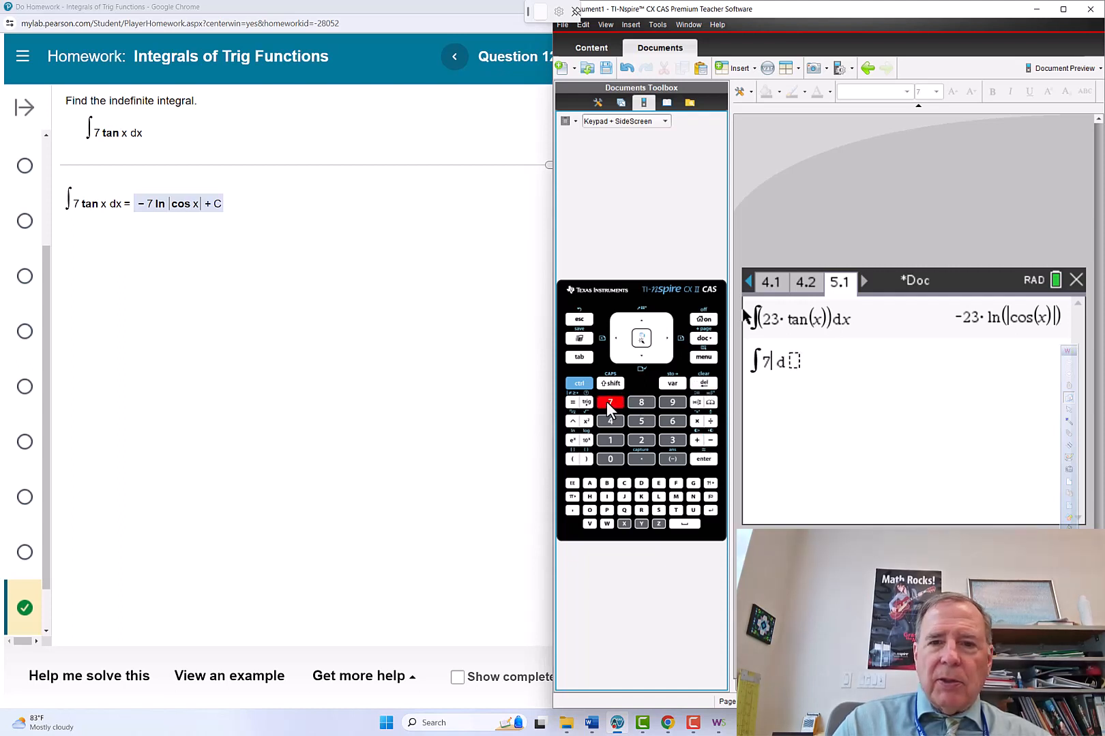
click(585, 402)
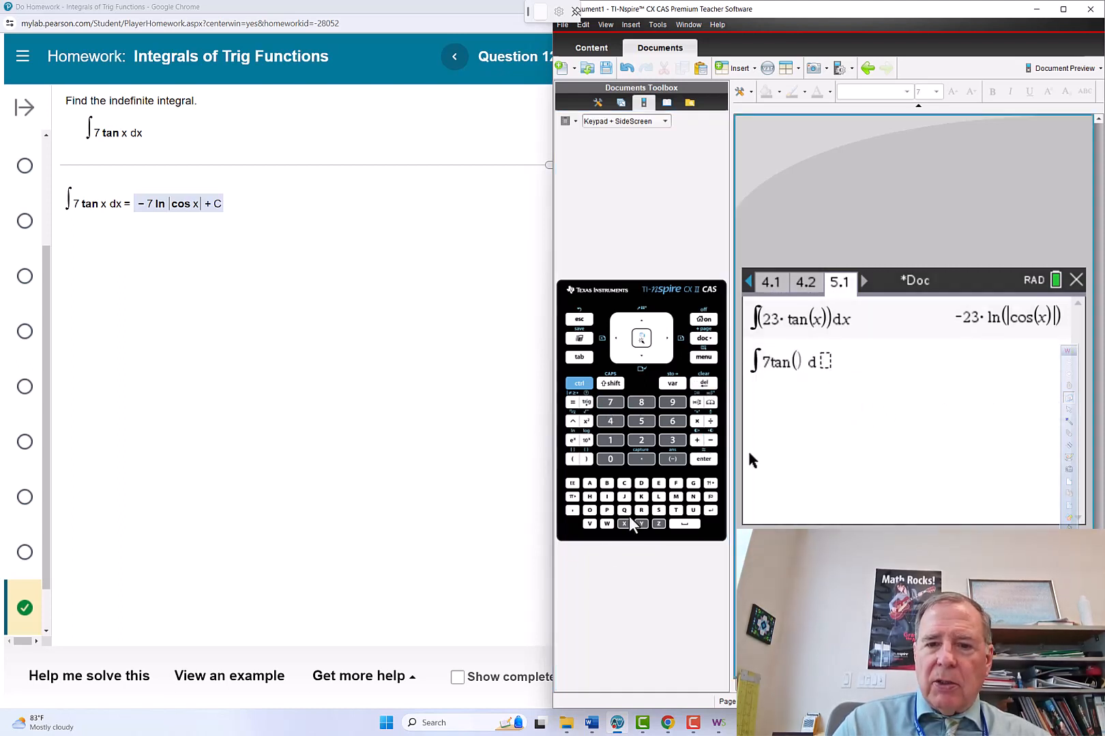
click(622, 524)
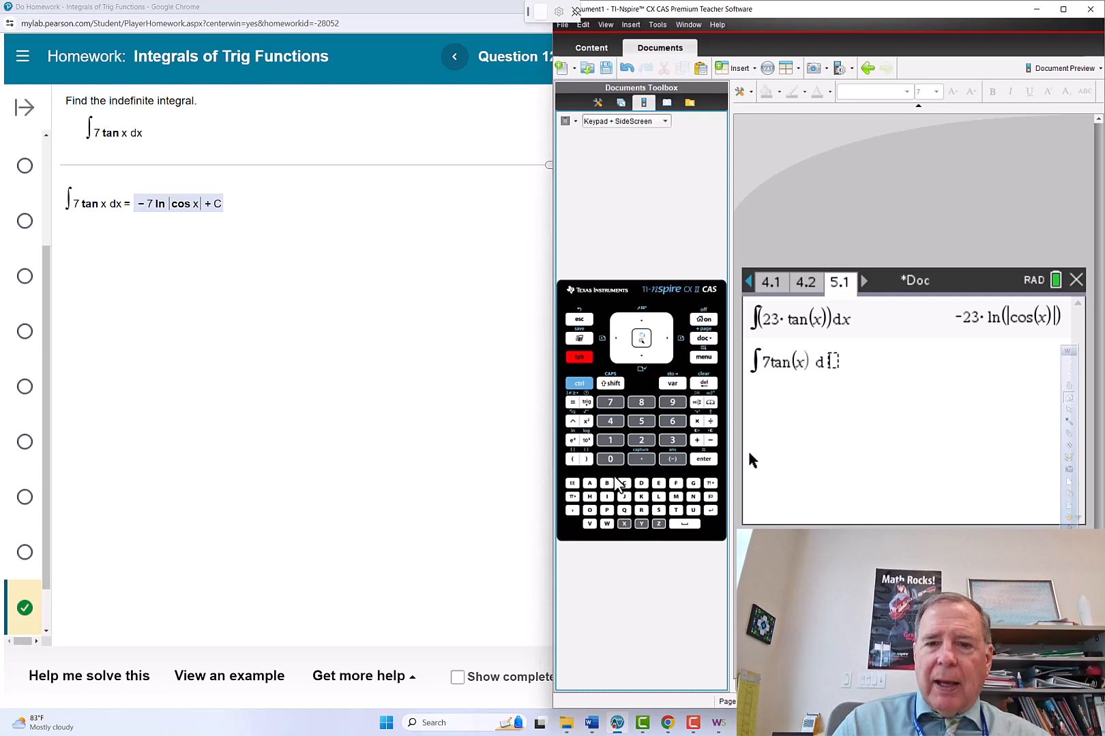
click(702, 459)
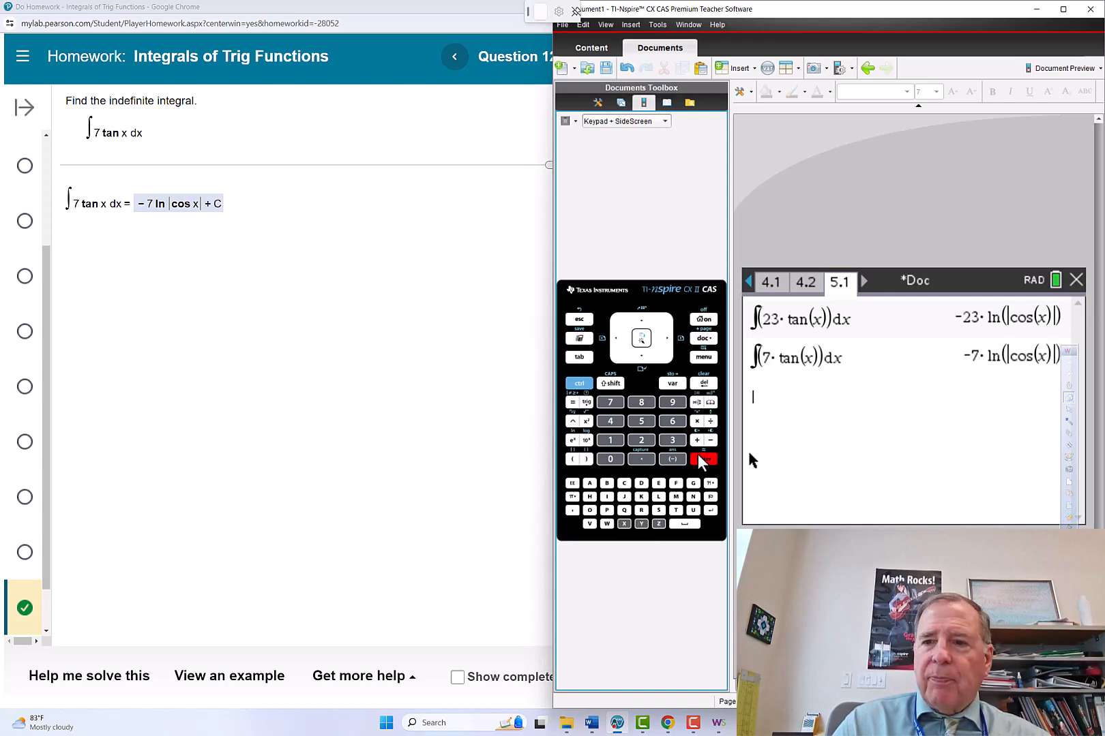